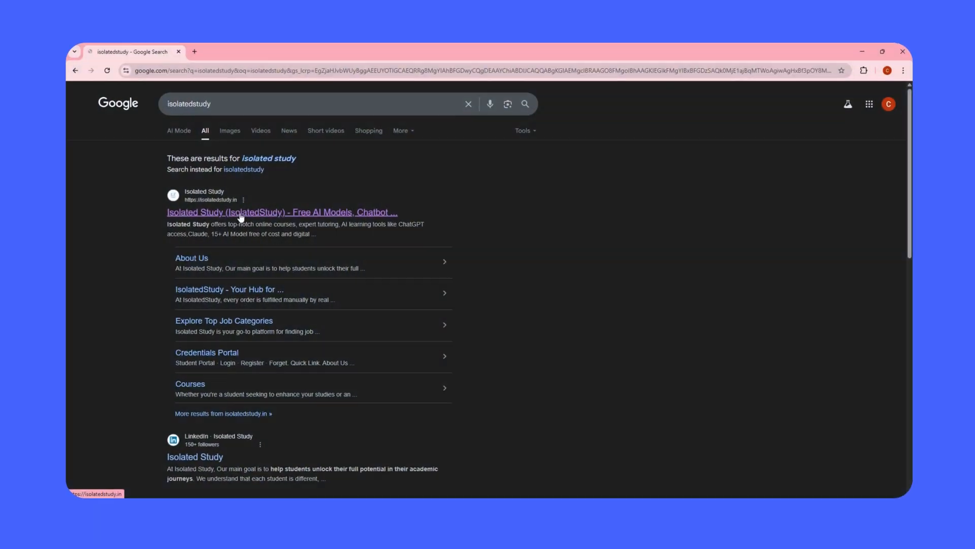
- Open the 'Isolated Study (IsolatedStudy) - Free AI Models, Chatbot' search result
{"action": "left_click", "coordinate": [282, 211]}
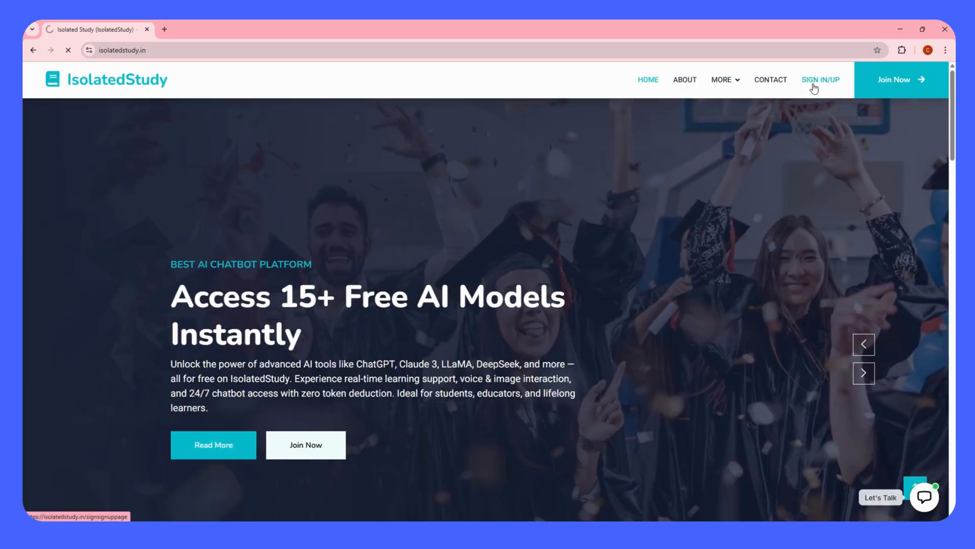
- Sign in to IsolatedStudy and launch the AI Quiz Generator from the dashboard
{"action": "left_click", "coordinate": [821, 80]}
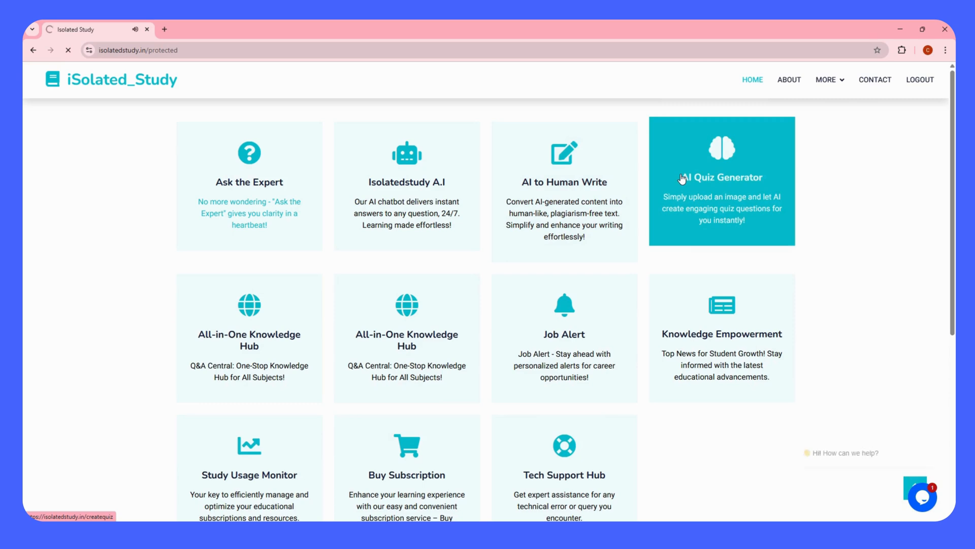
{"action": "left_click", "coordinate": [723, 181]}
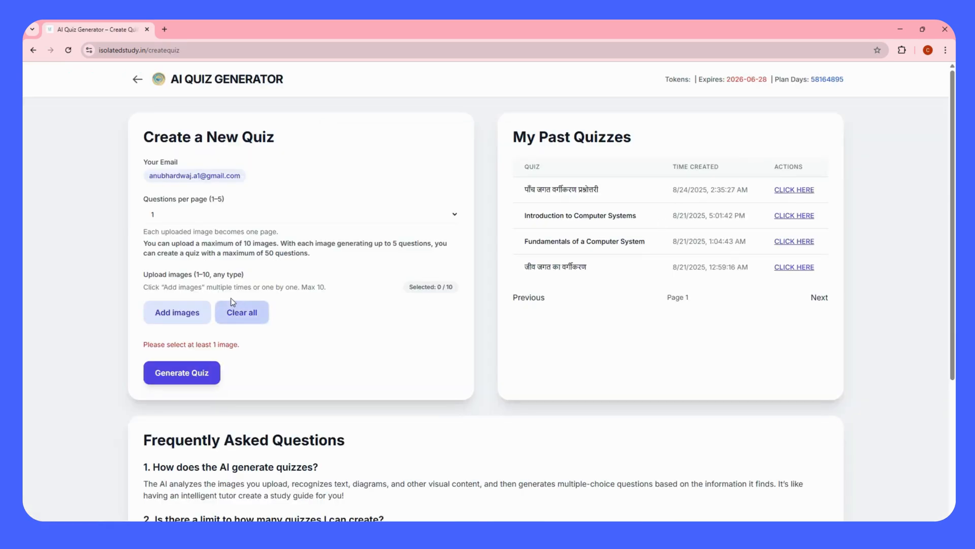
- Generate a 4-questions-per-page quiz from the textbook image and open Protist Identification Quiz
{"action": "left_click", "coordinate": [177, 312]}
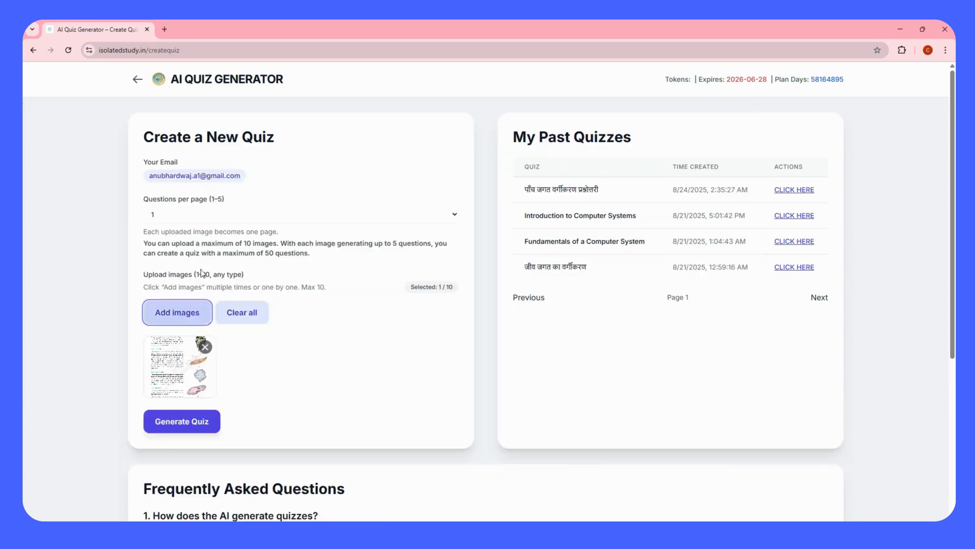
{"action": "left_click", "coordinate": [300, 215]}
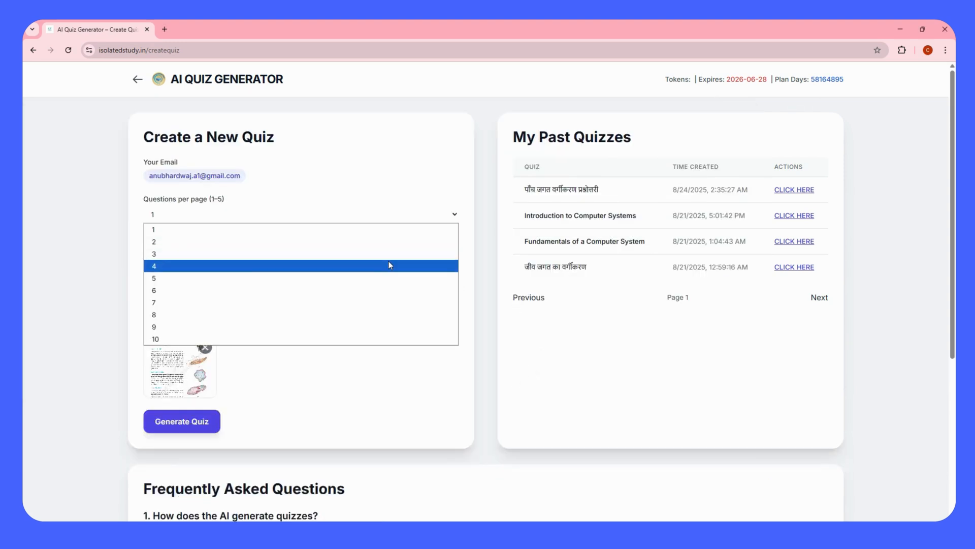
{"action": "left_click", "coordinate": [153, 265]}
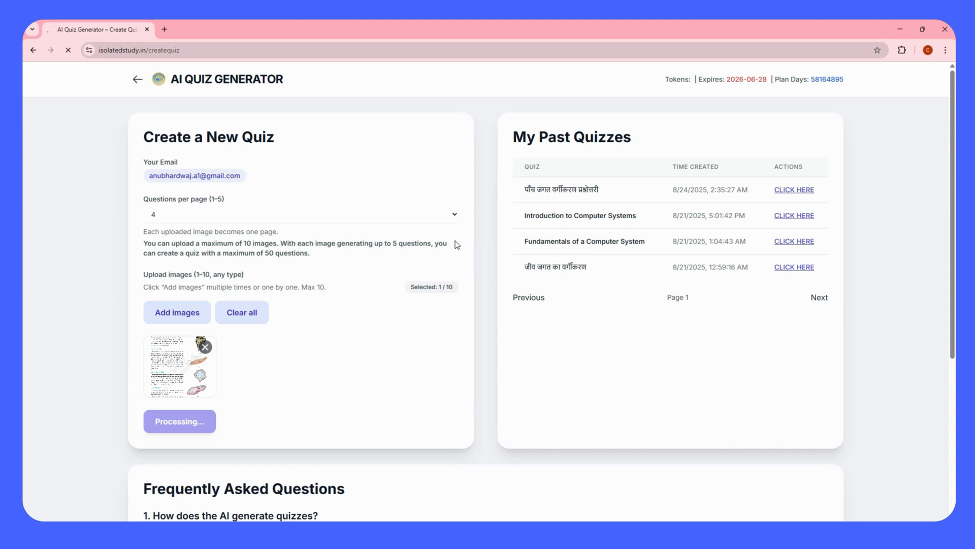
{"action": "left_click", "coordinate": [179, 421]}
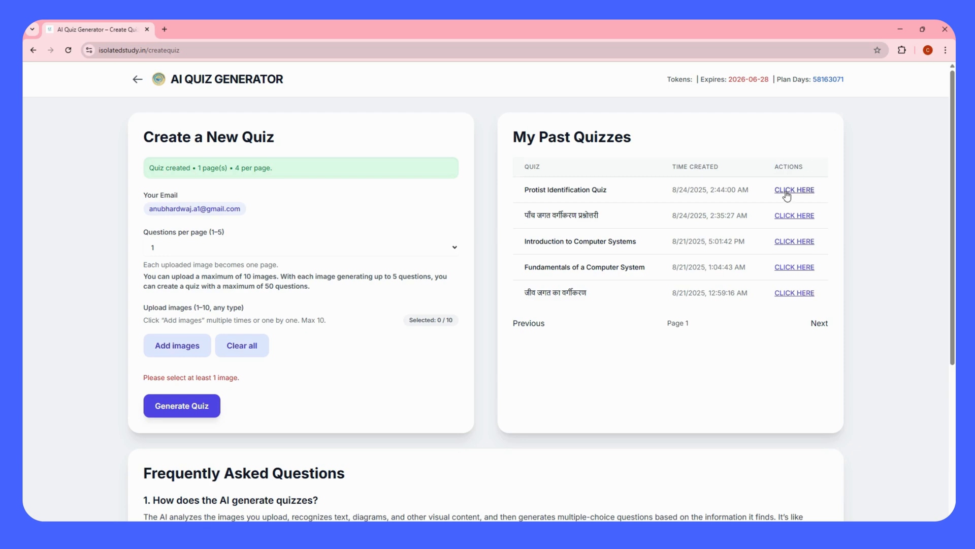
{"action": "left_click", "coordinate": [794, 190]}
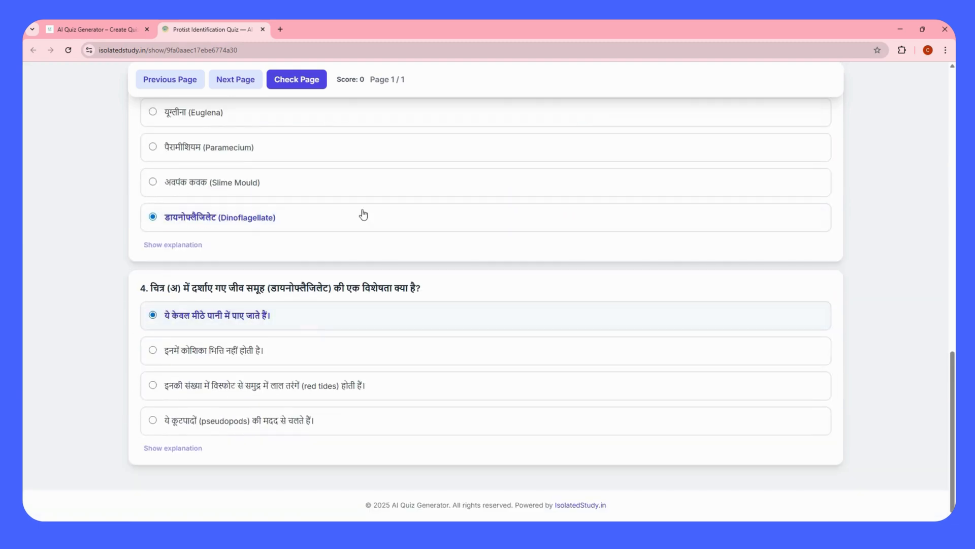
- Check the quiz page and review the marked answers, scoring 0 out of 4
{"action": "left_click", "coordinate": [297, 79]}
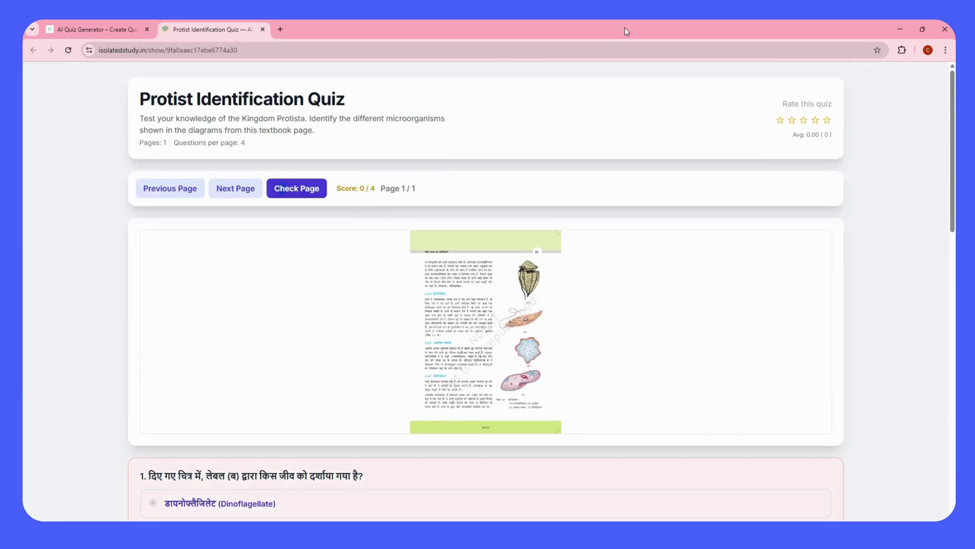
{"action": "scroll", "scroll_direction": "down", "scroll_amount": 3}
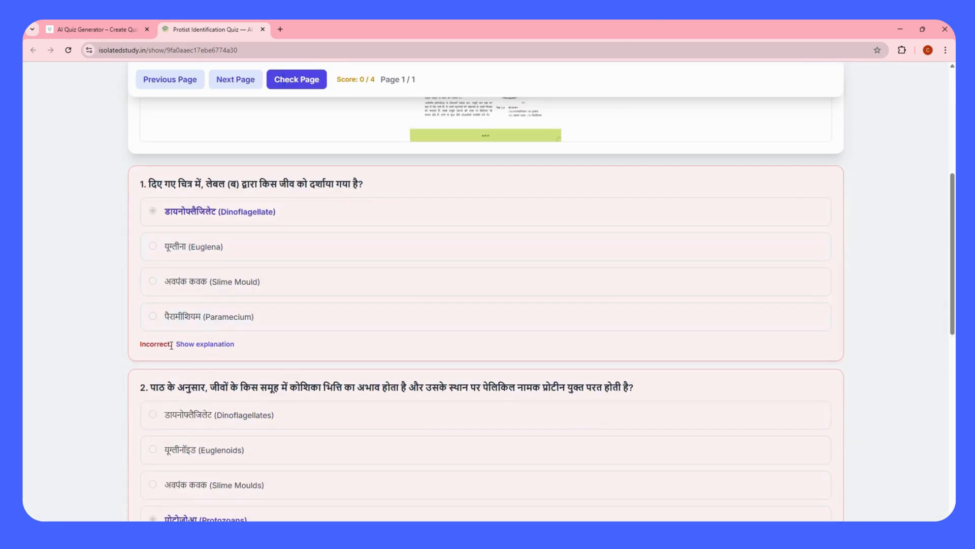